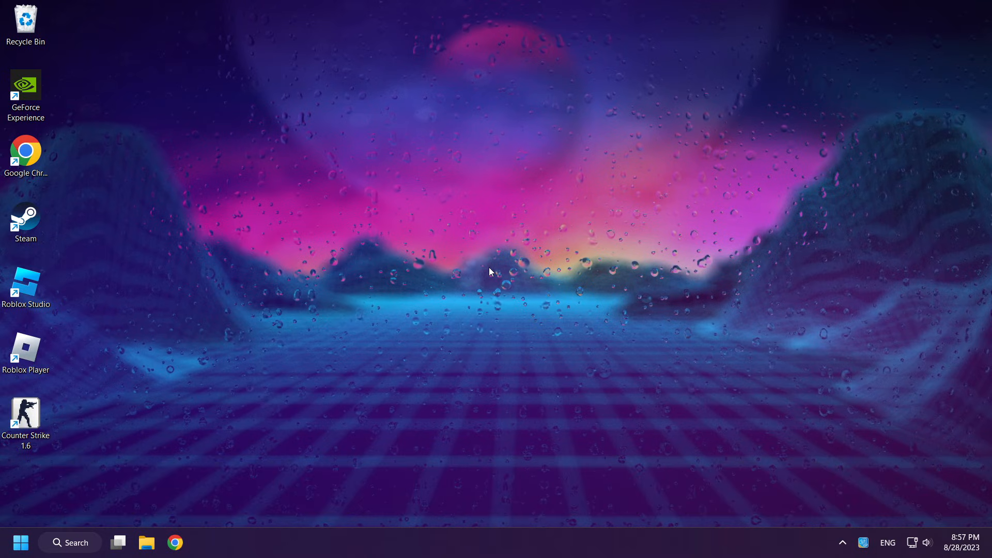
Bring up the desktop's right-click shortcut menu on an empty area
right_click(489, 272)
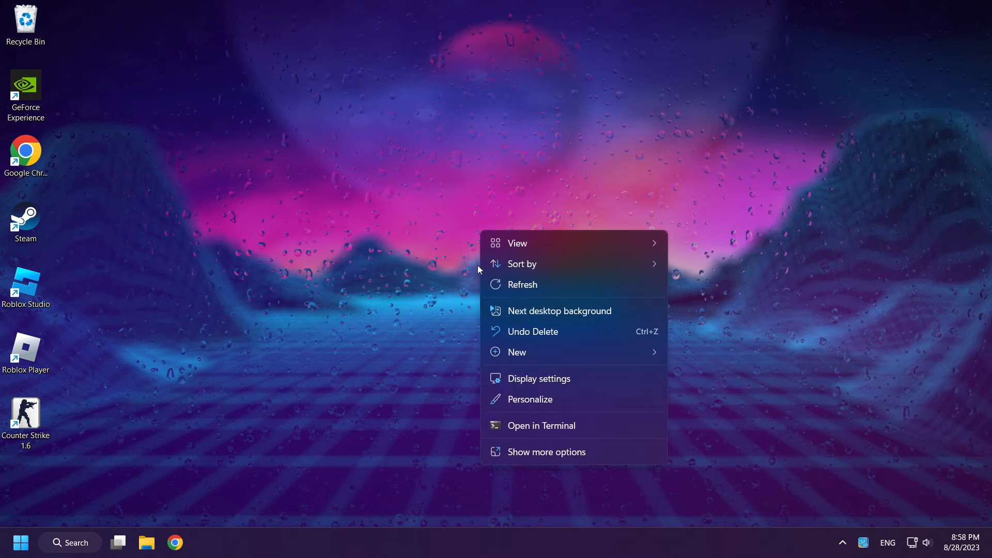
mouse_move(538, 379)
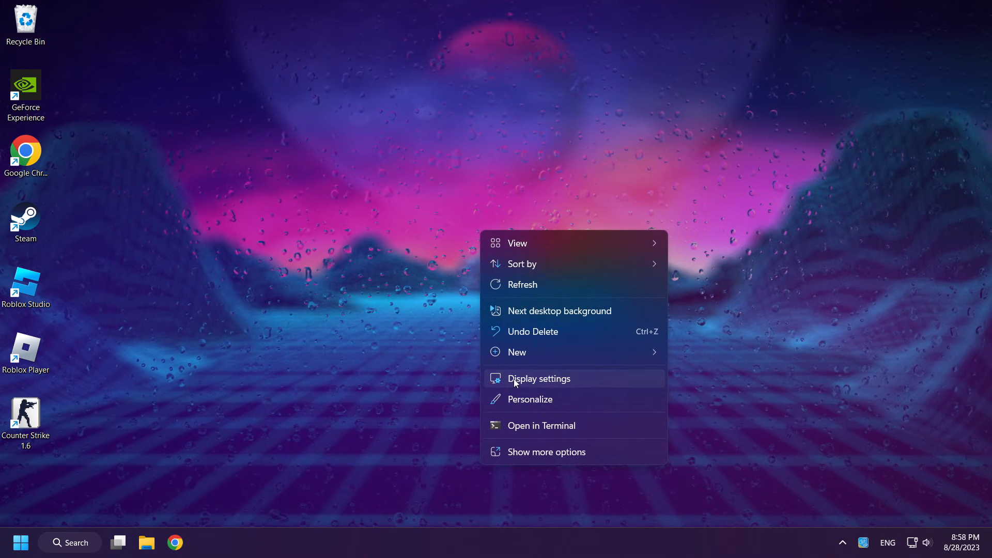
Review the Display resolution list and keep 1920 × 1080 (Recommended)
left_click(539, 378)
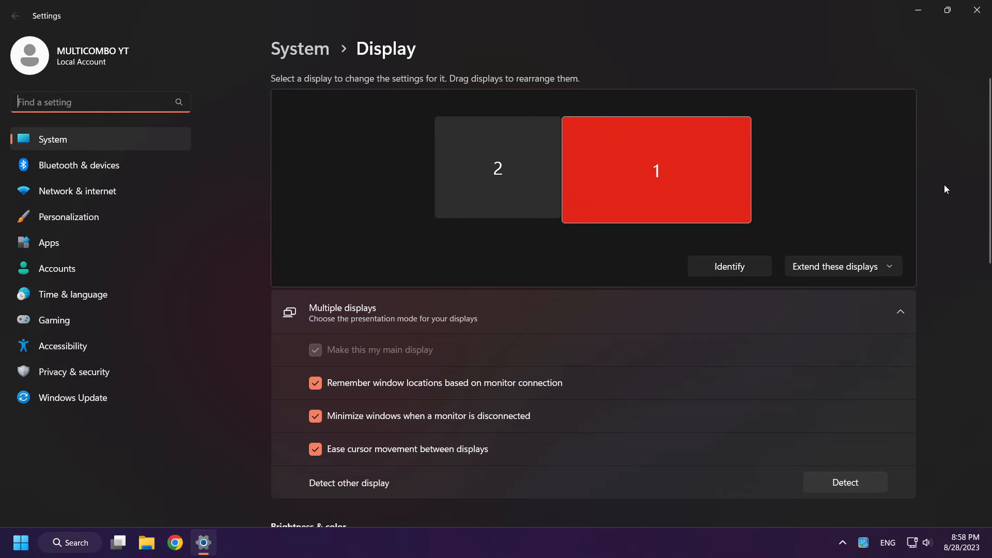
scroll("down", 3)
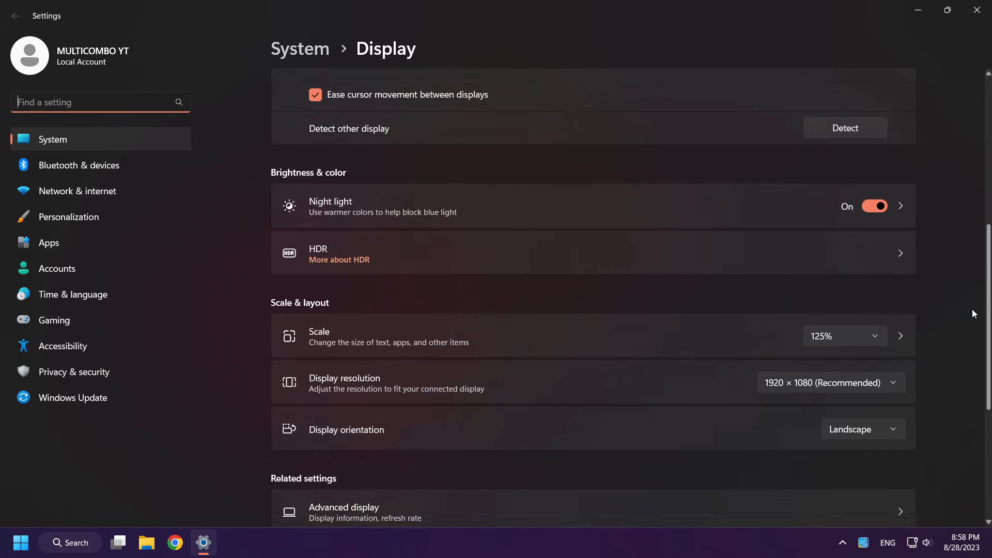
scroll("down", 3)
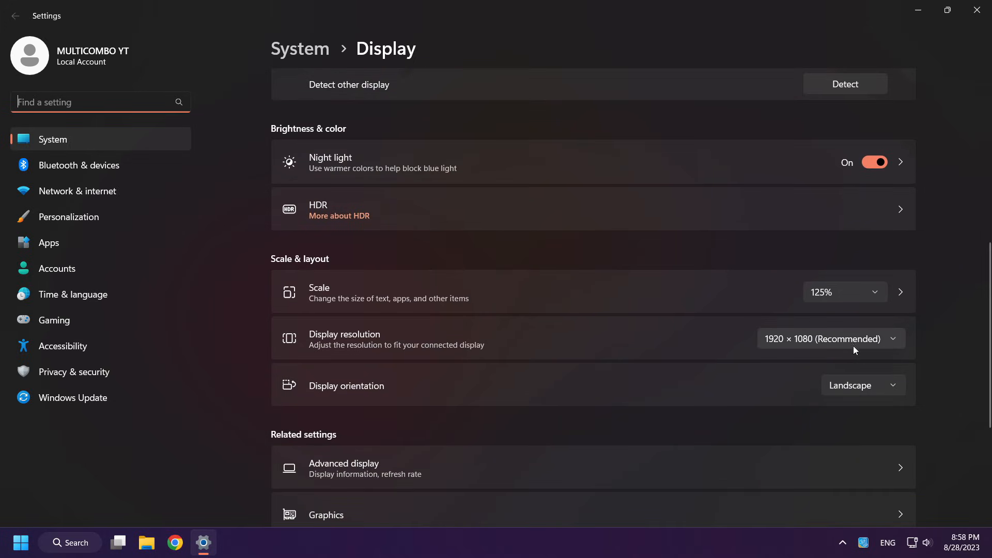
left_click(831, 339)
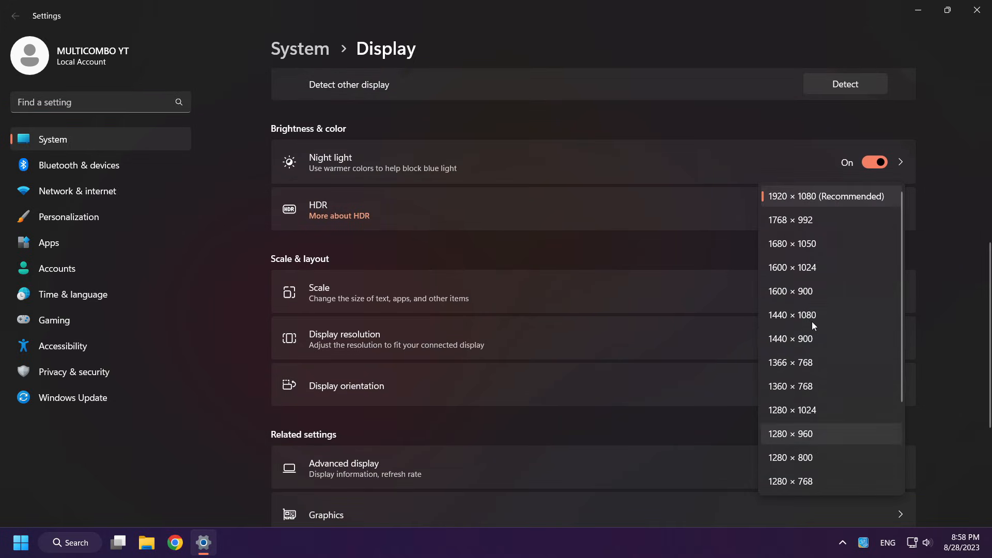
mouse_move(772, 210)
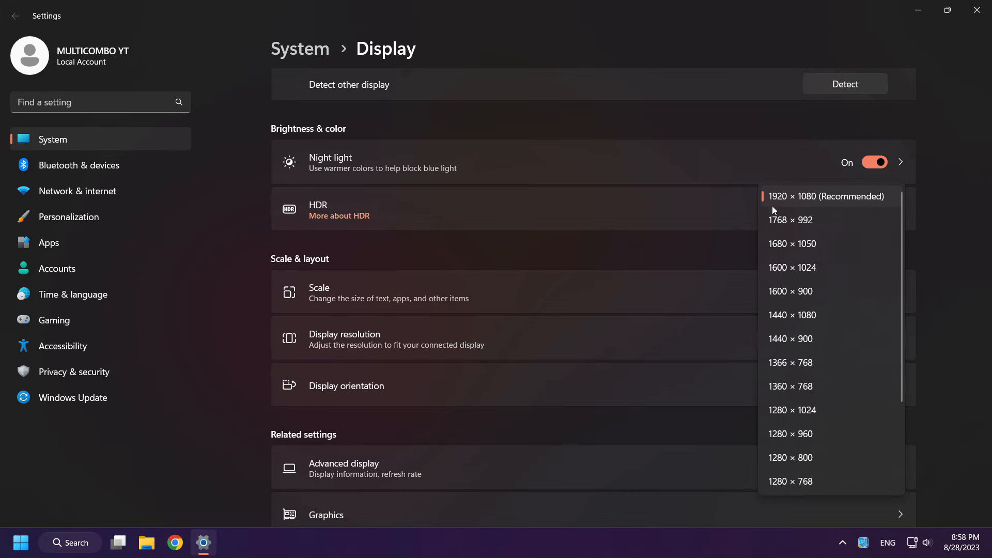
mouse_move(862, 205)
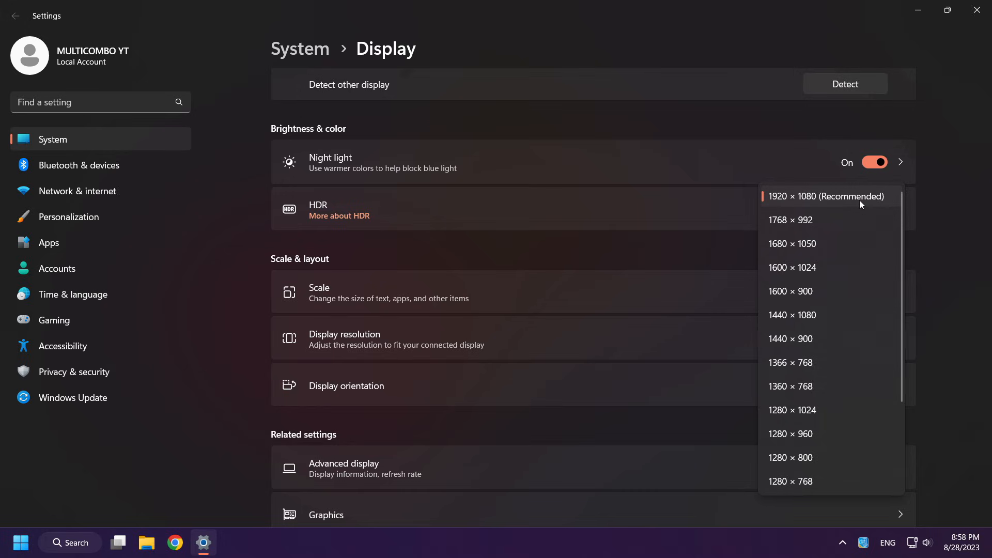
left_click(824, 196)
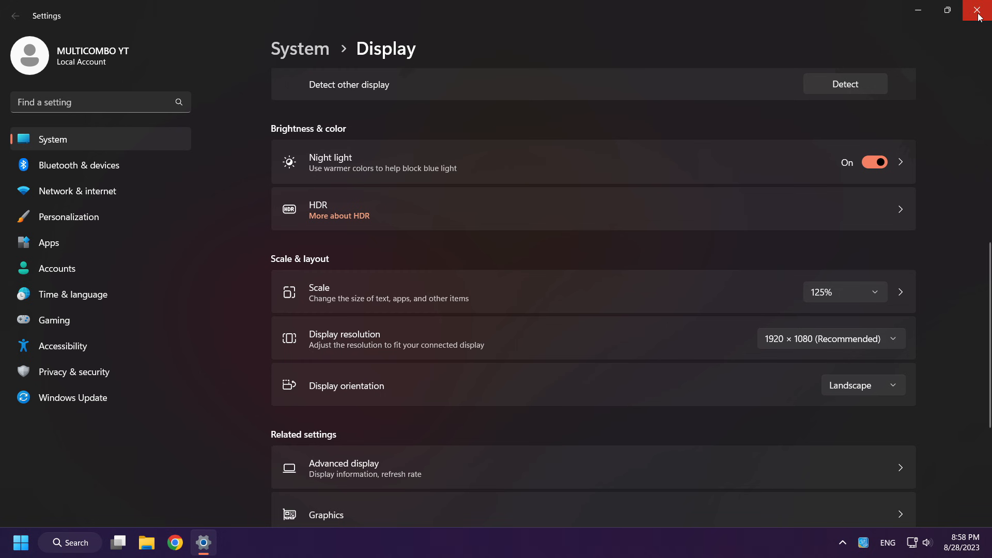
Close Settings and launch Registry Editor by searching 'regedit'
left_click(980, 10)
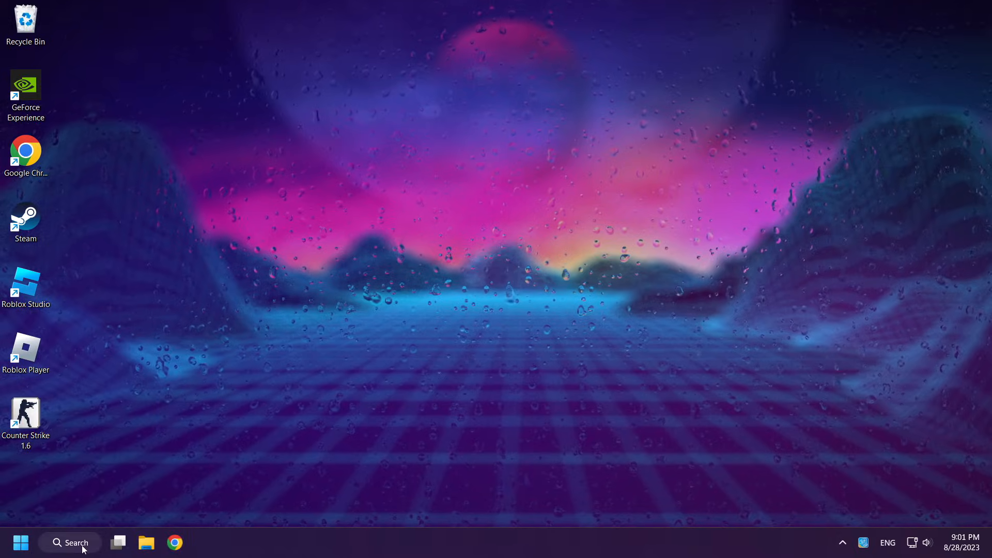
left_click(69, 542)
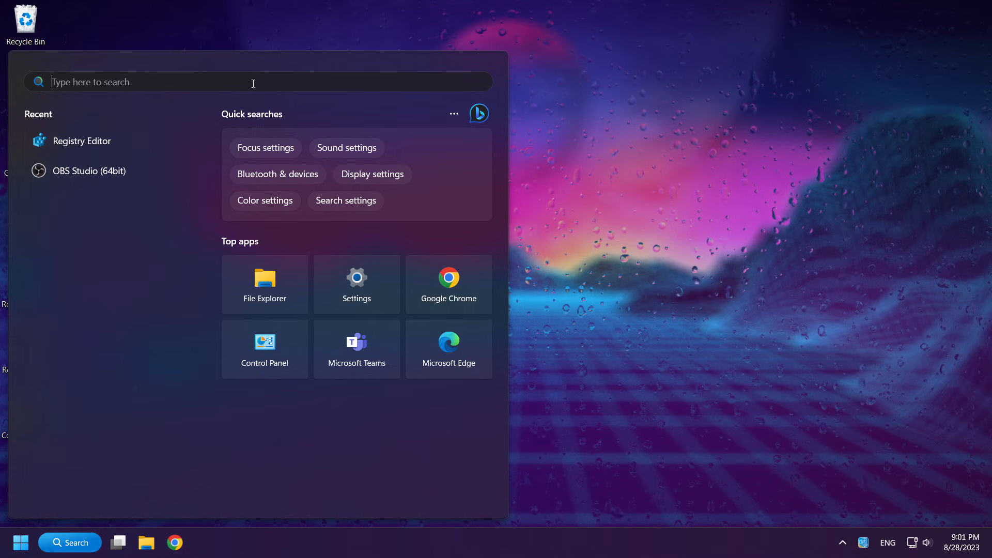
type("regedit")
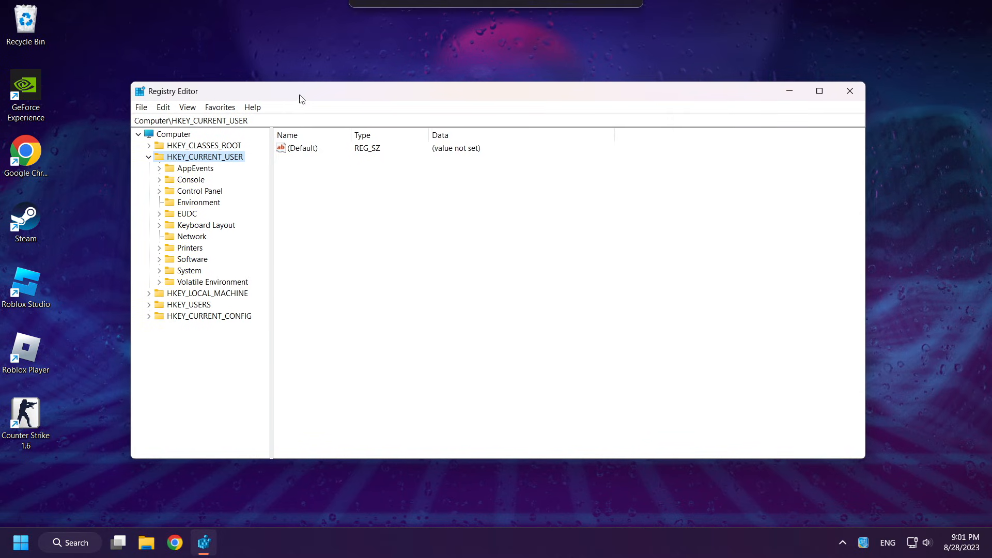
Navigate to HKEY_CURRENT_USER\Software\Valve\Half-Life\Settings to show its display values
left_click(149, 156)
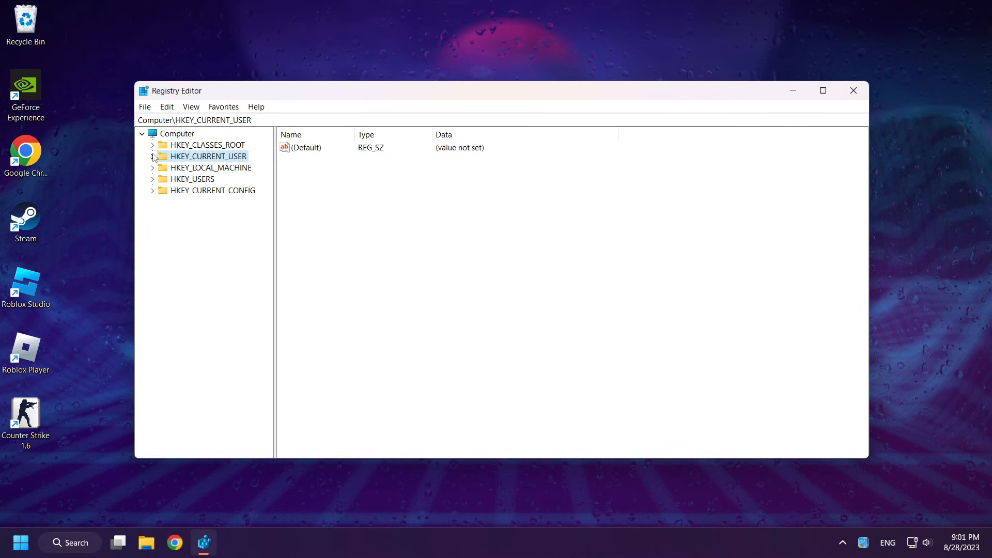
mouse_move(217, 167)
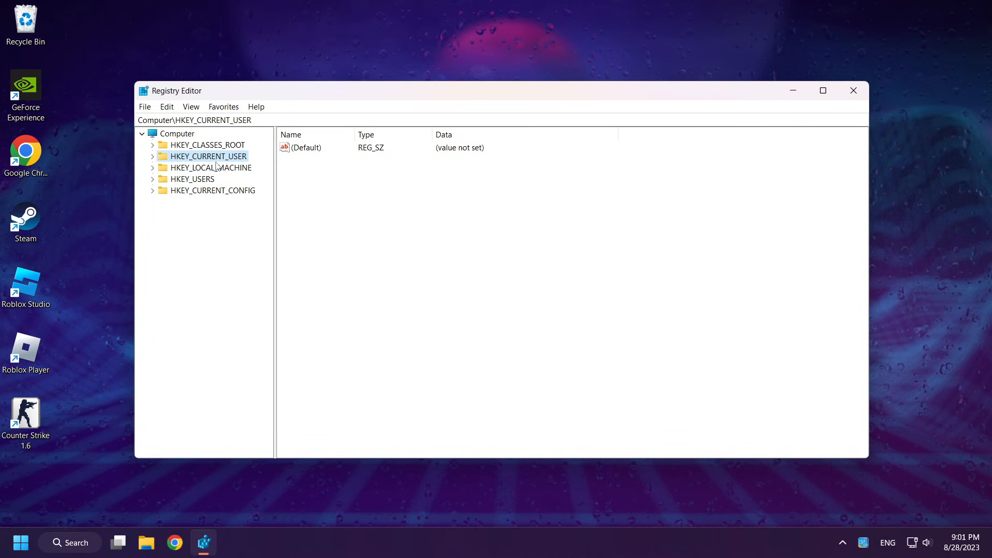
left_click(153, 156)
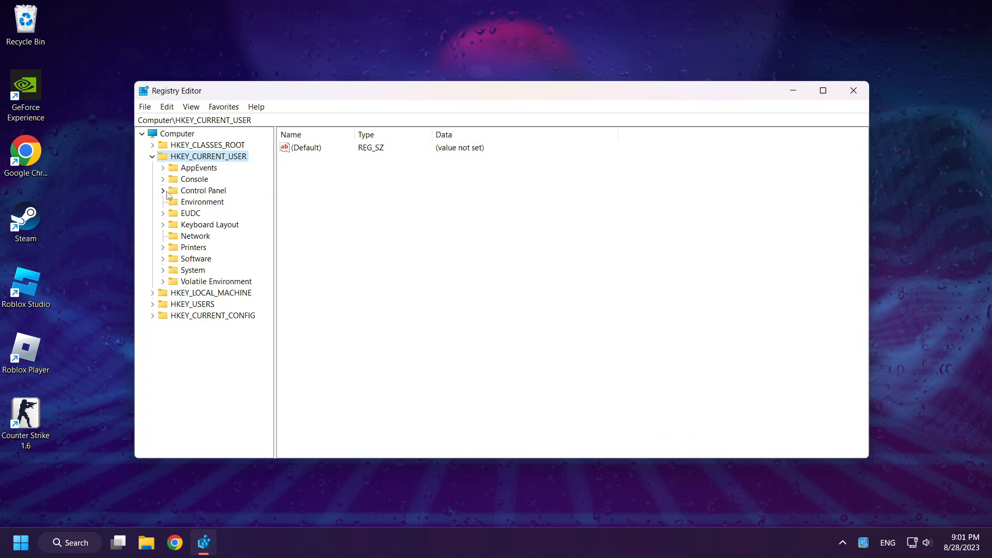
mouse_move(205, 265)
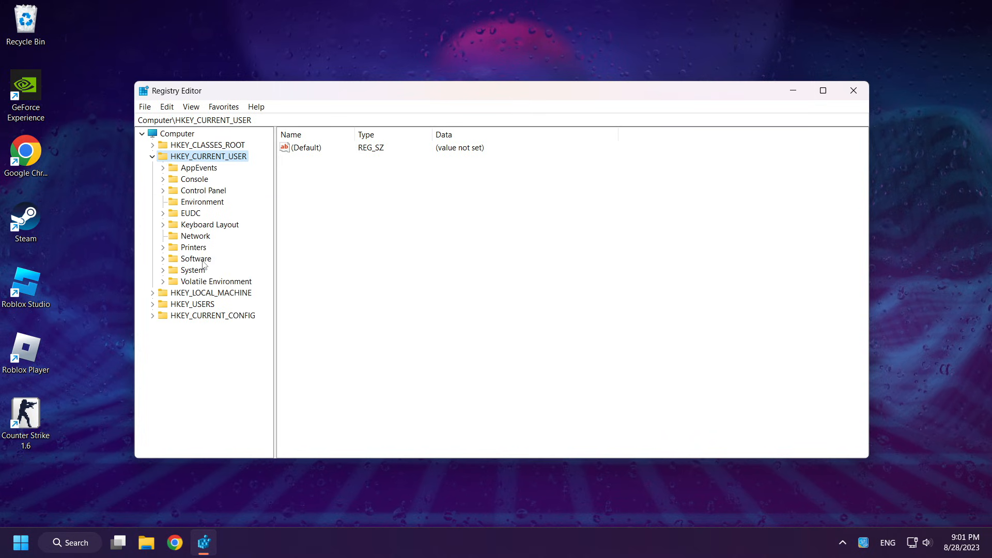
left_click(163, 258)
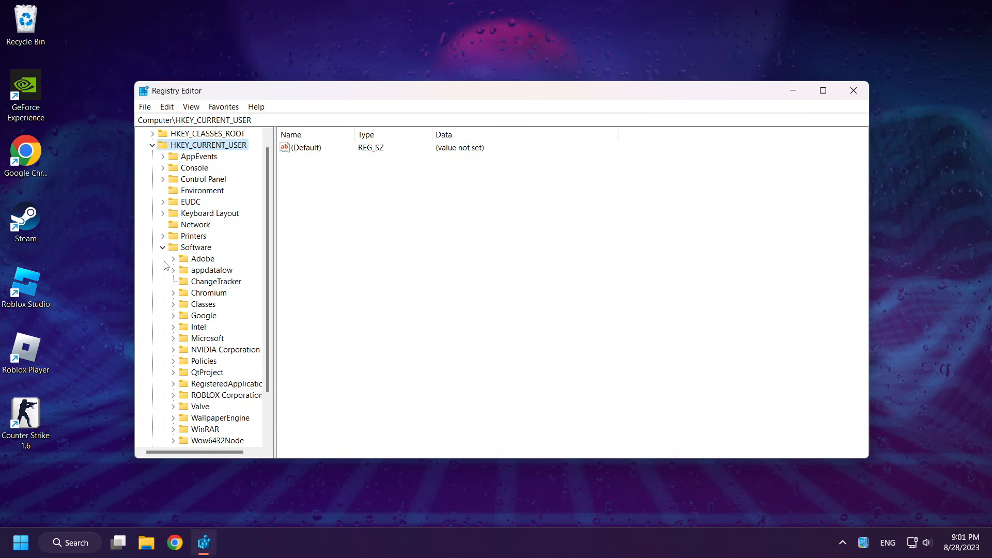
scroll("down", 3)
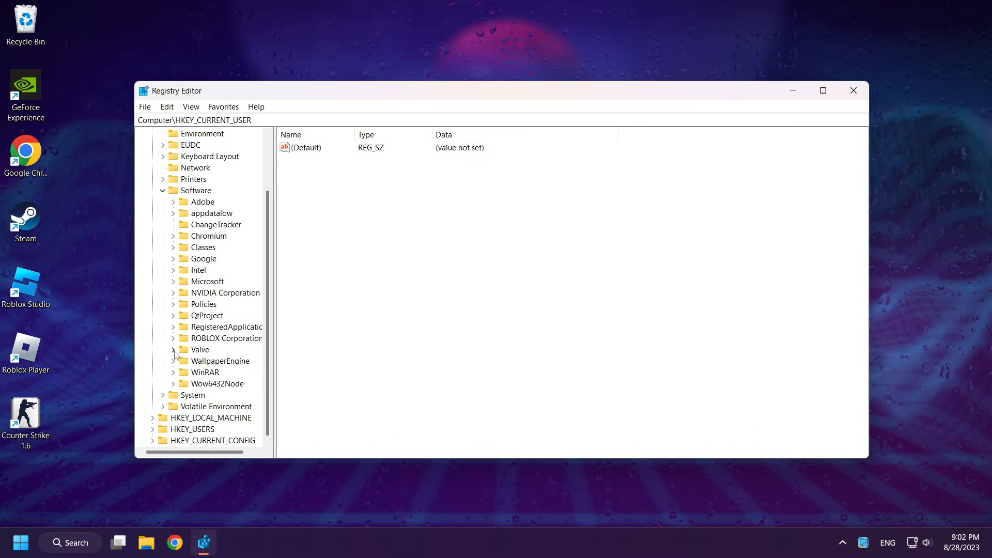
left_click(174, 349)
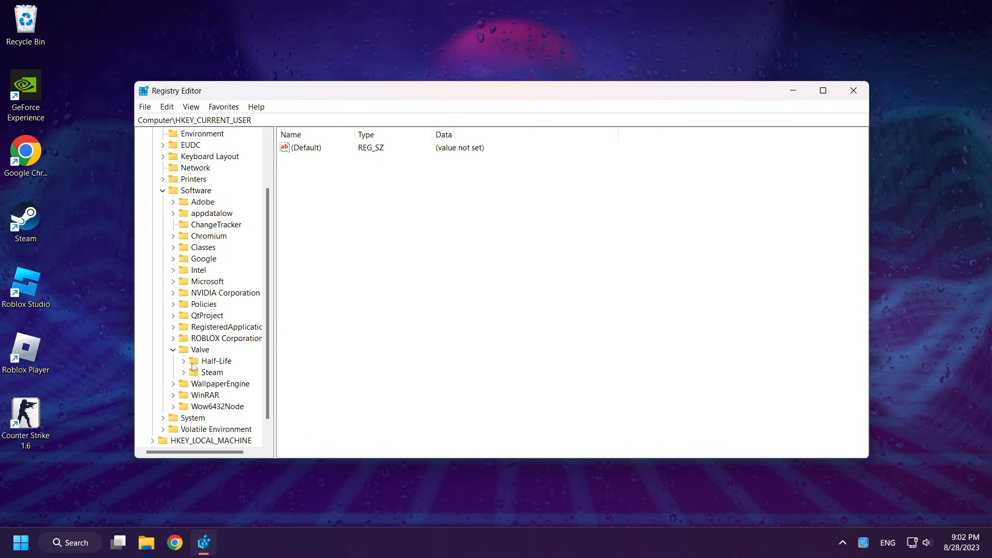
left_click(183, 361)
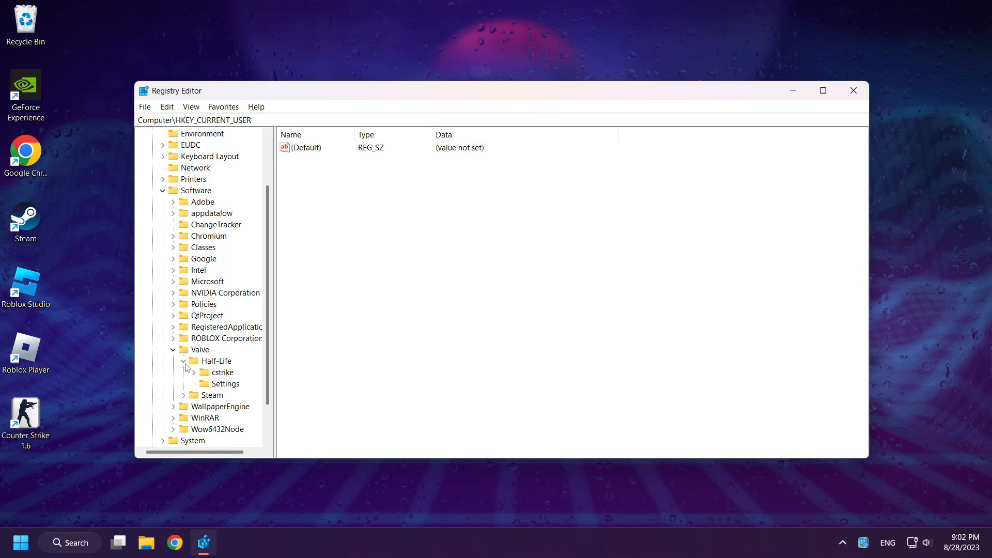
mouse_move(230, 388)
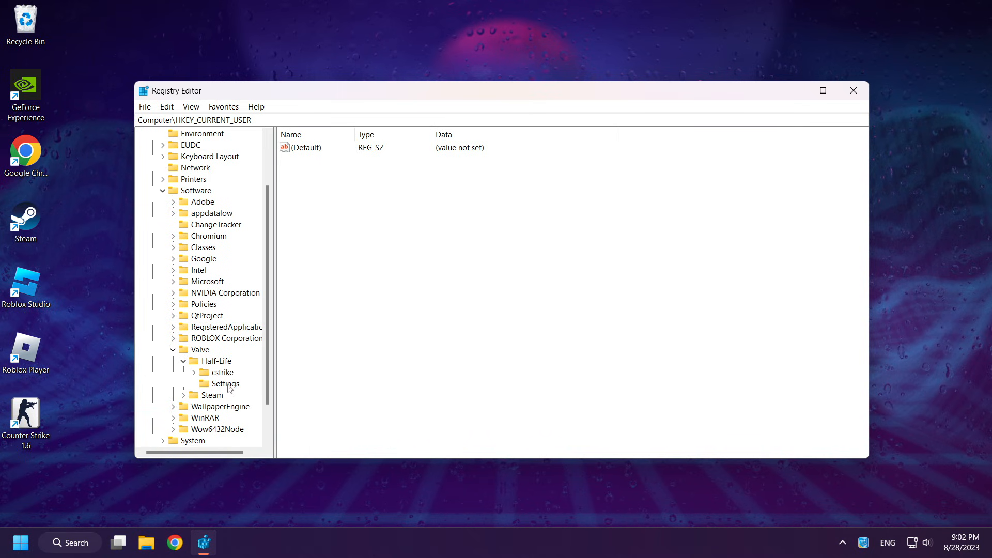
left_click(225, 385)
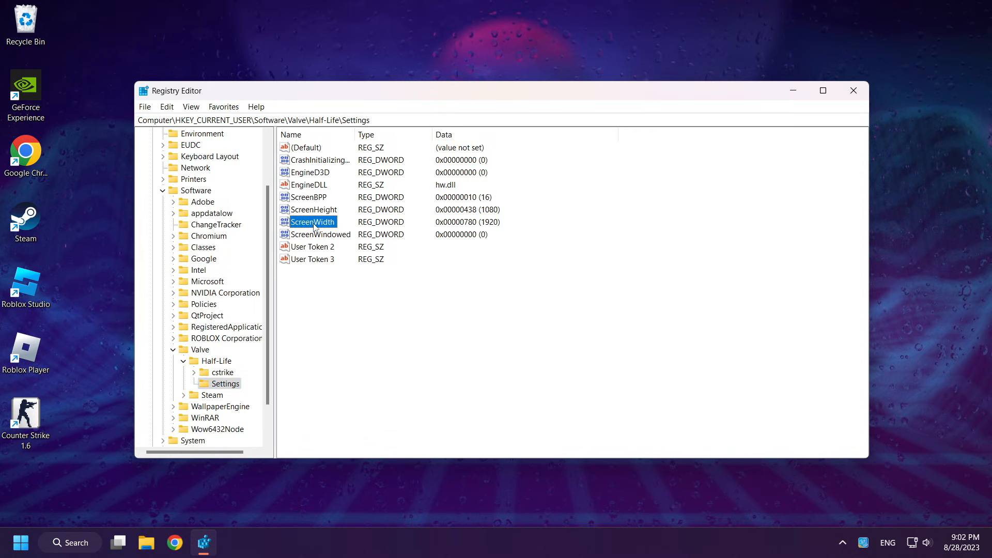
Modify ScreenWidth to 1920 using the Decimal base and confirm it
right_click(310, 222)
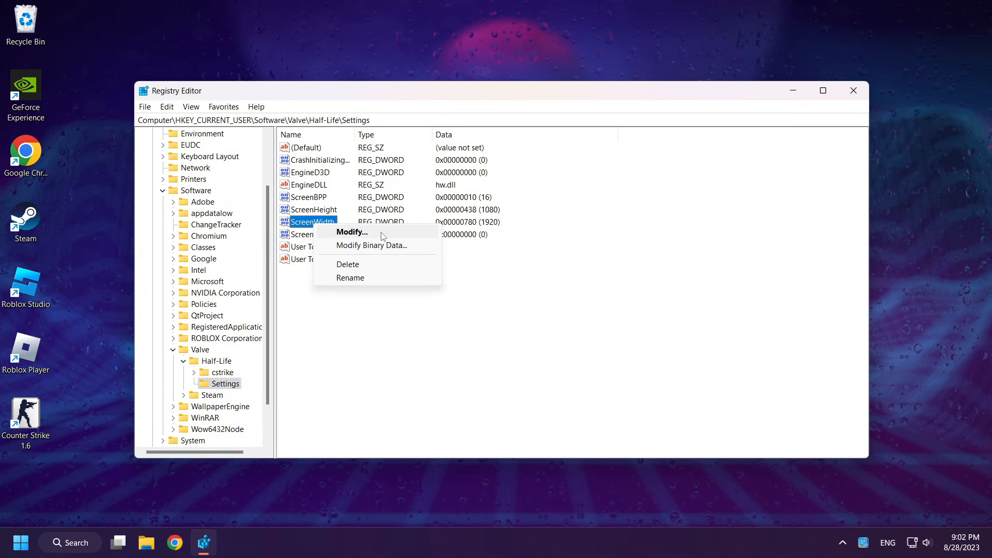
left_click(352, 232)
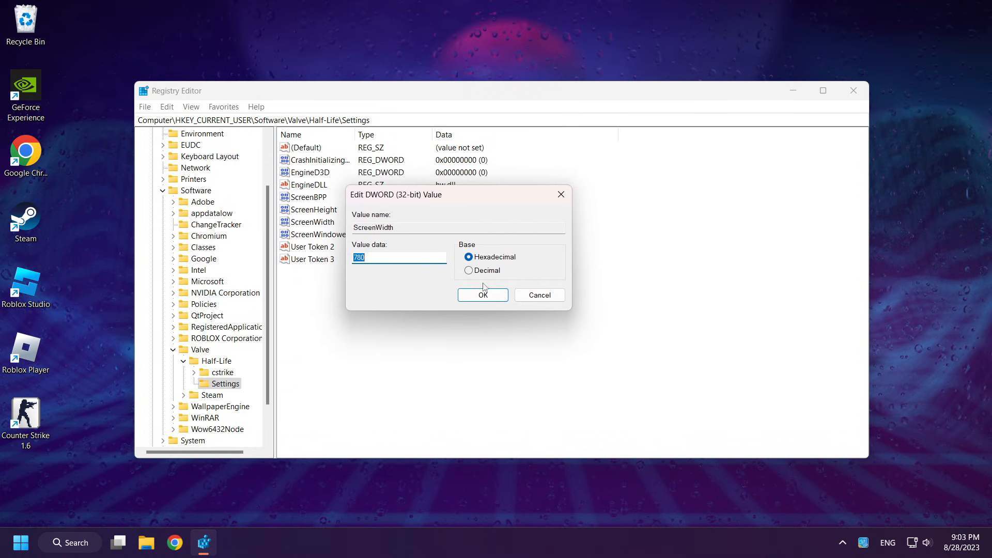
left_click(468, 270)
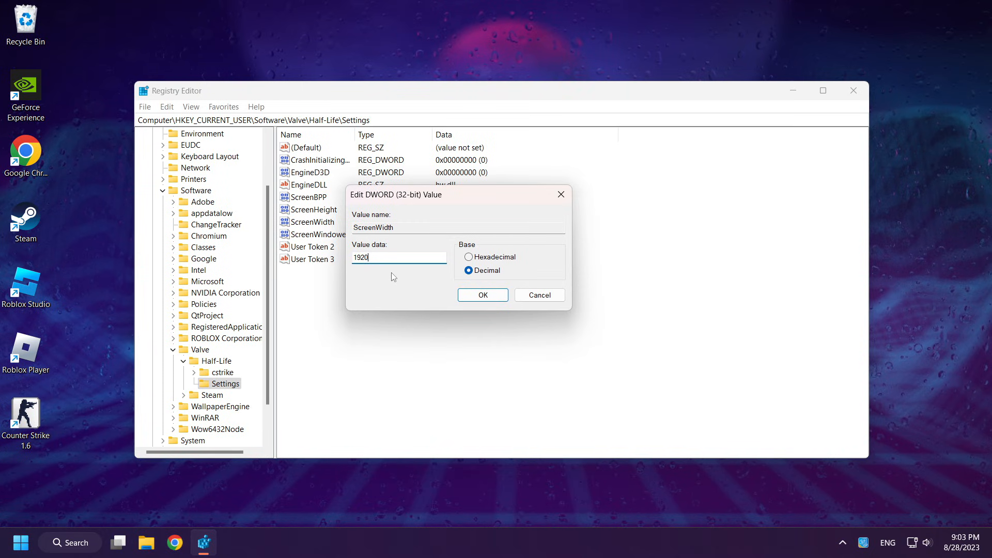
left_click(482, 294)
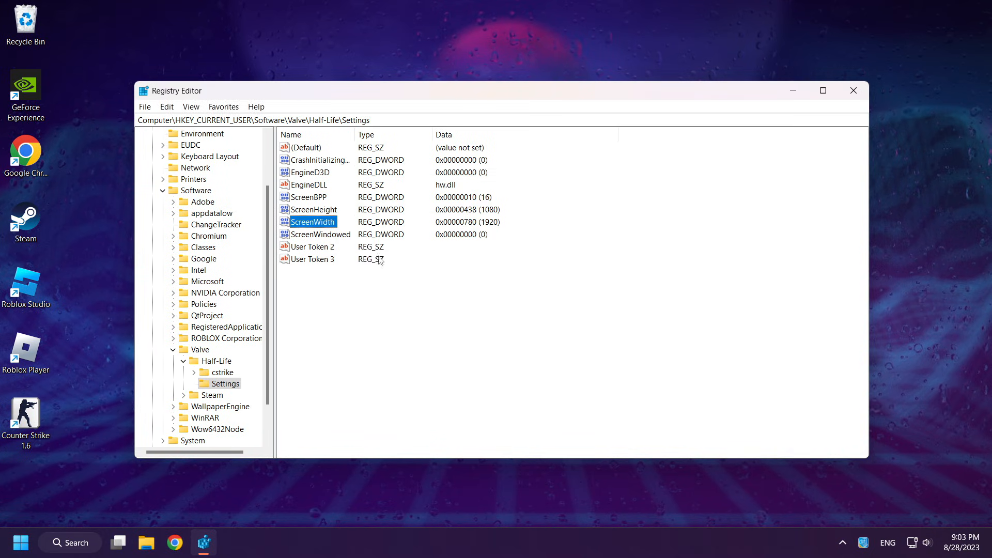
Modify ScreenHeight to 1080 using the Decimal base and confirm it
left_click(312, 209)
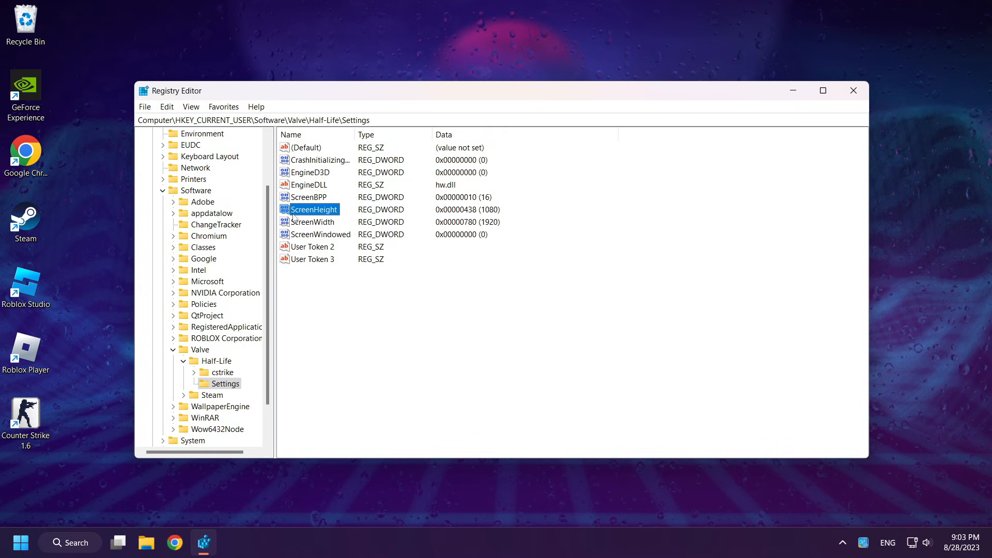
mouse_move(313, 214)
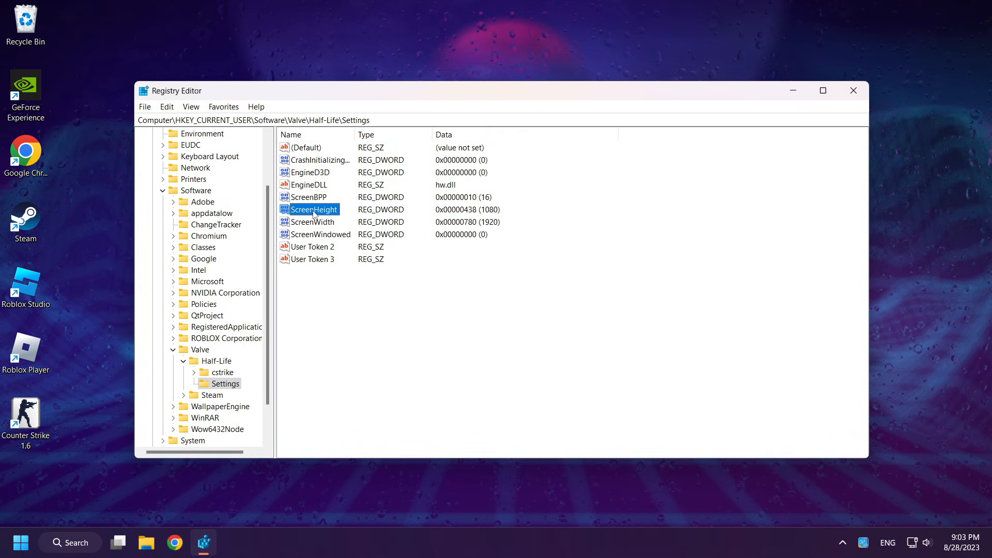
right_click(311, 210)
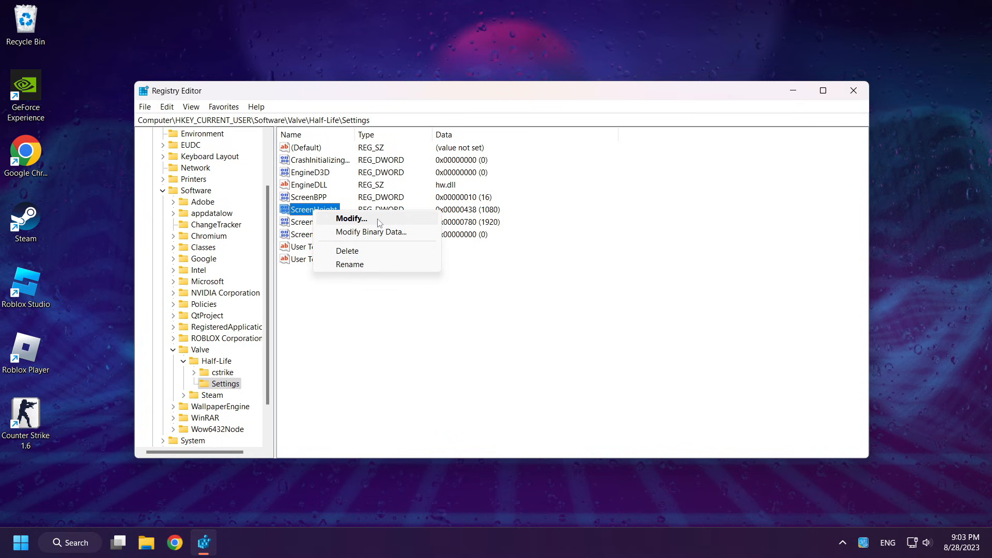
left_click(350, 218)
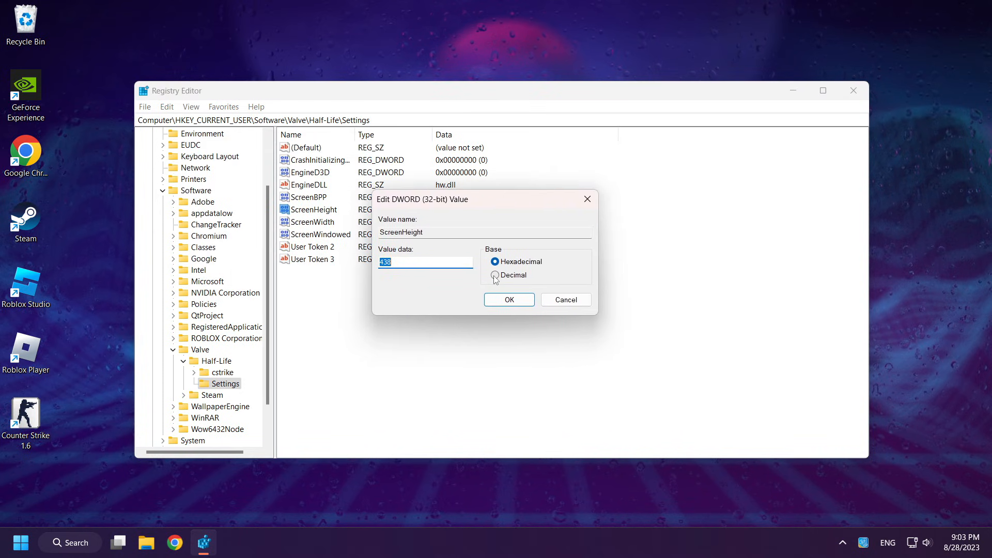
left_click(495, 275)
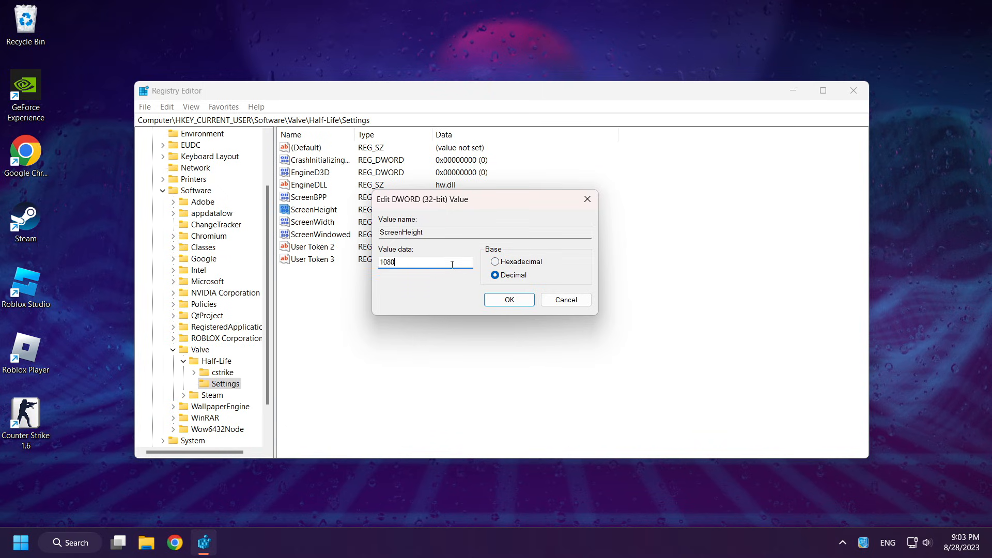
key("Backspace")
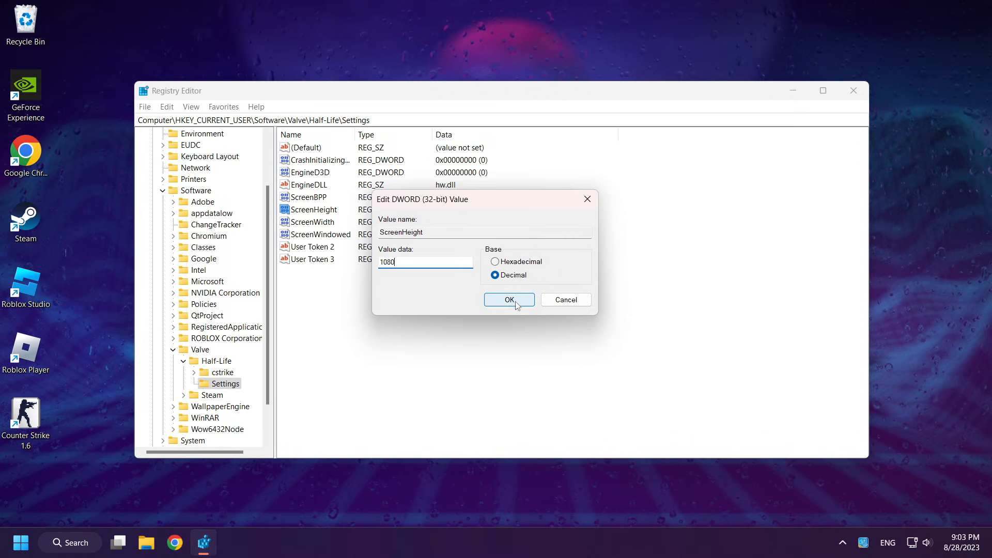
left_click(508, 300)
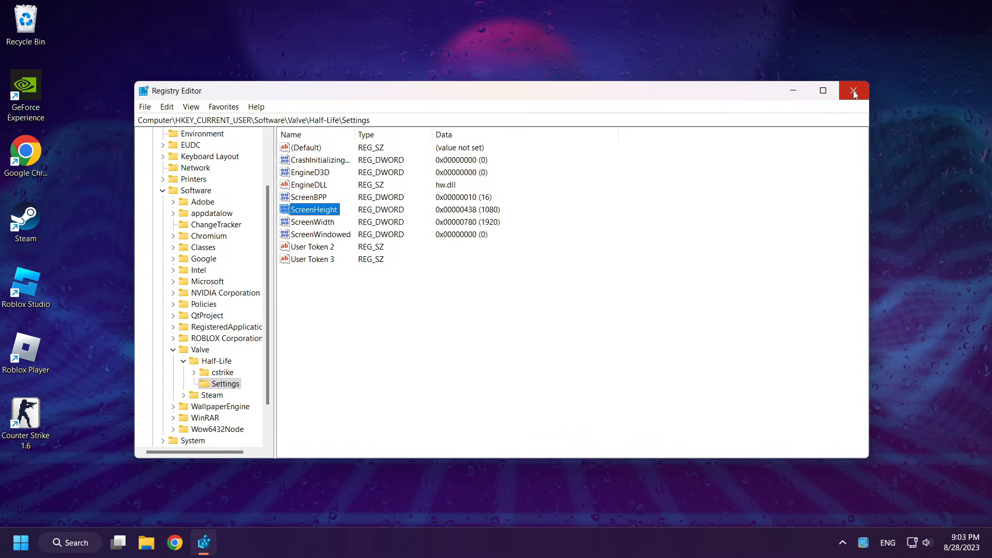
Close Registry Editor, launch Counter-Strike 1.6 from its desktop shortcut and bring up Options
left_click(854, 91)
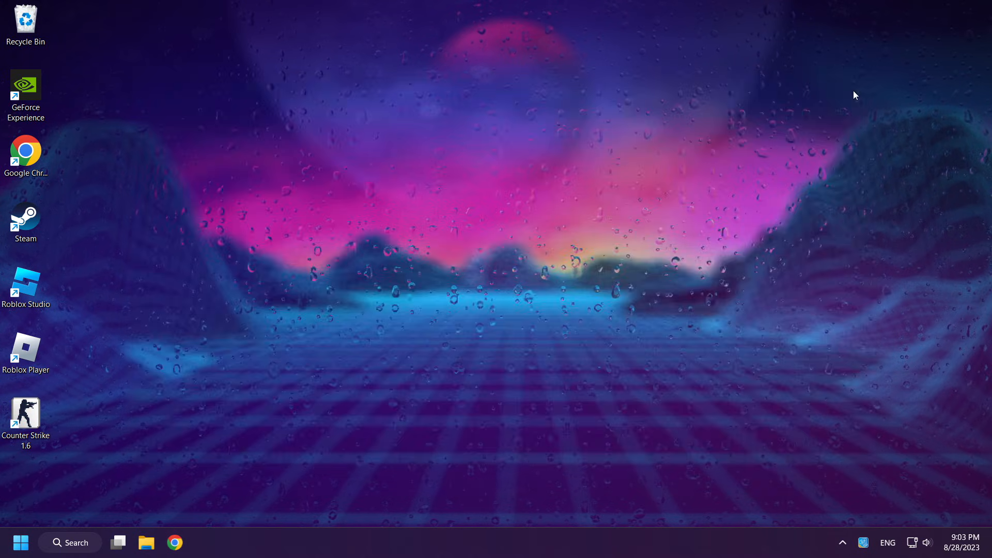
left_click(26, 417)
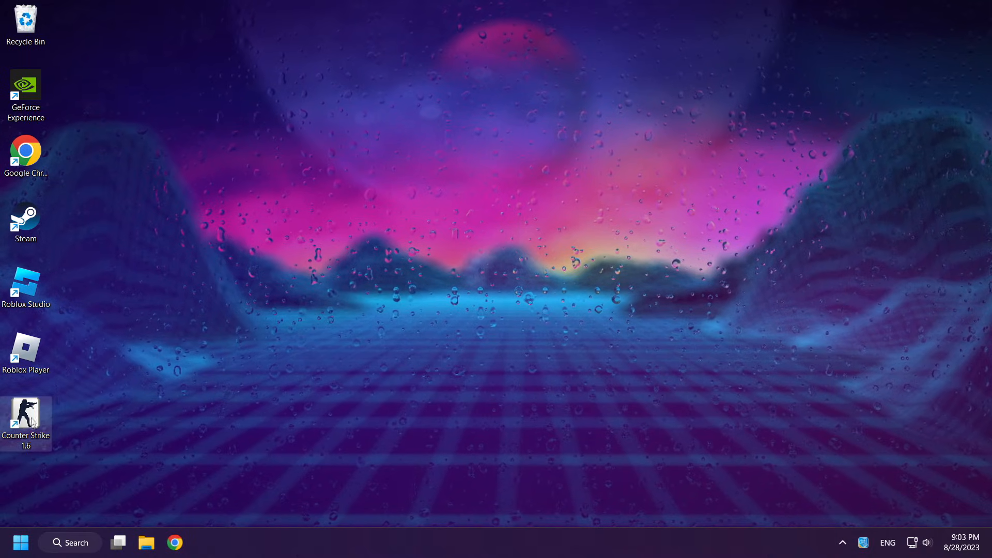
double_click(25, 415)
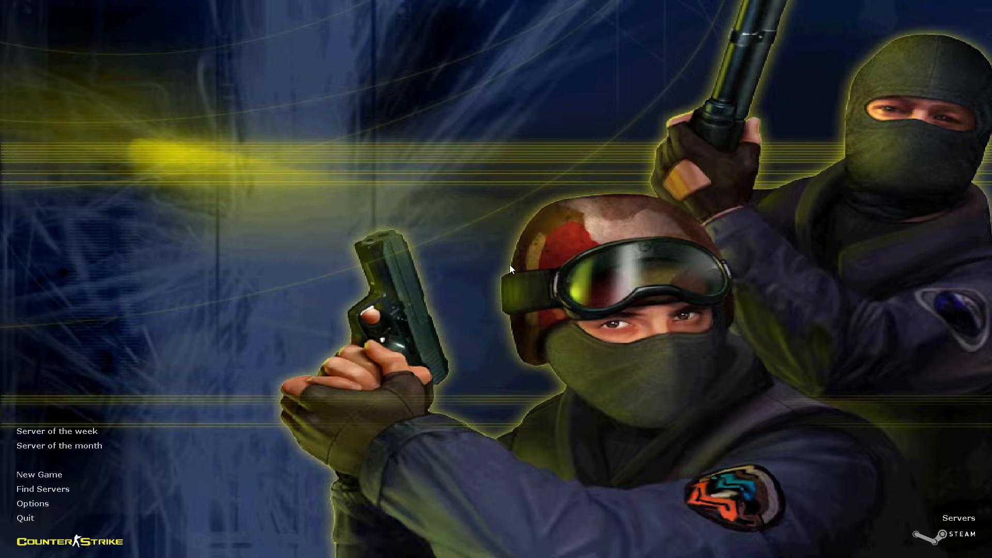
mouse_move(452, 346)
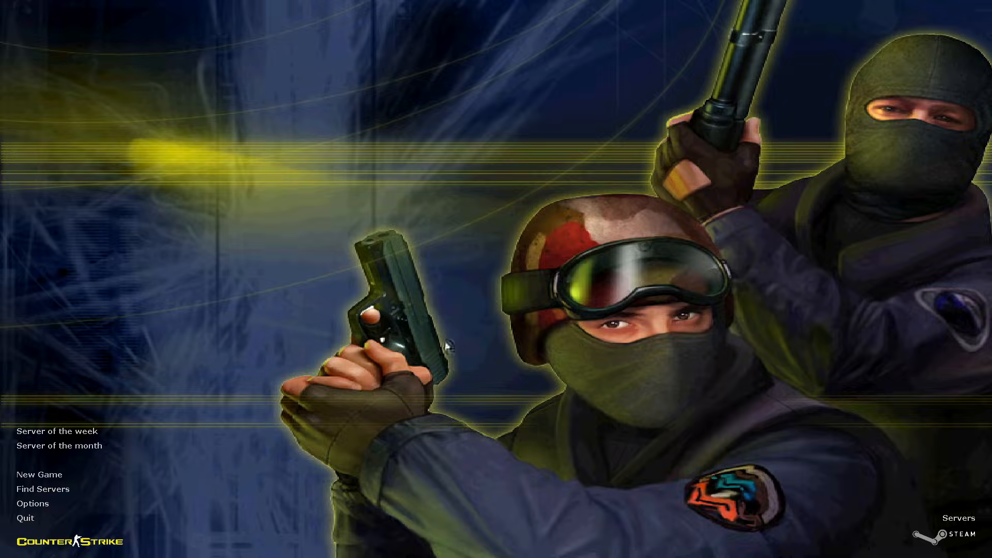
left_click(32, 503)
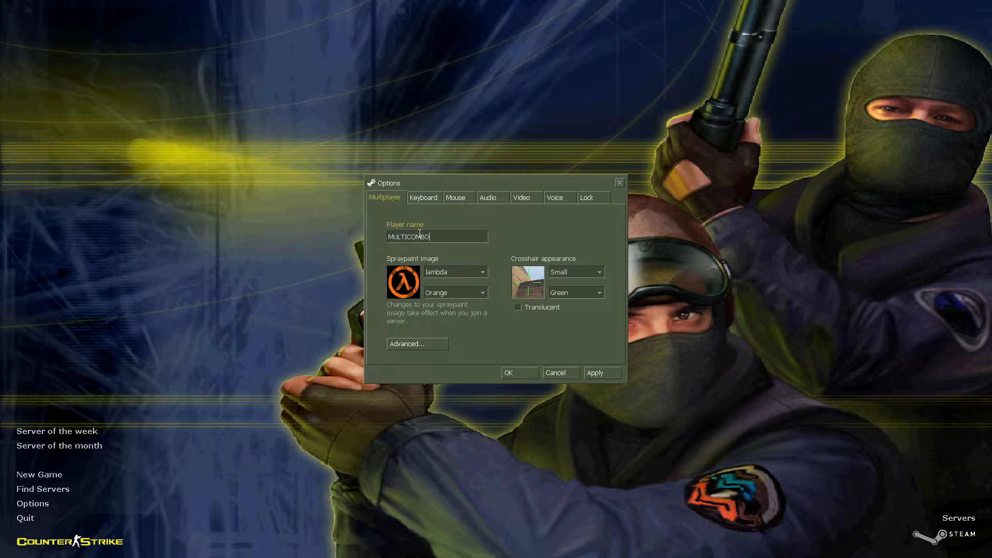